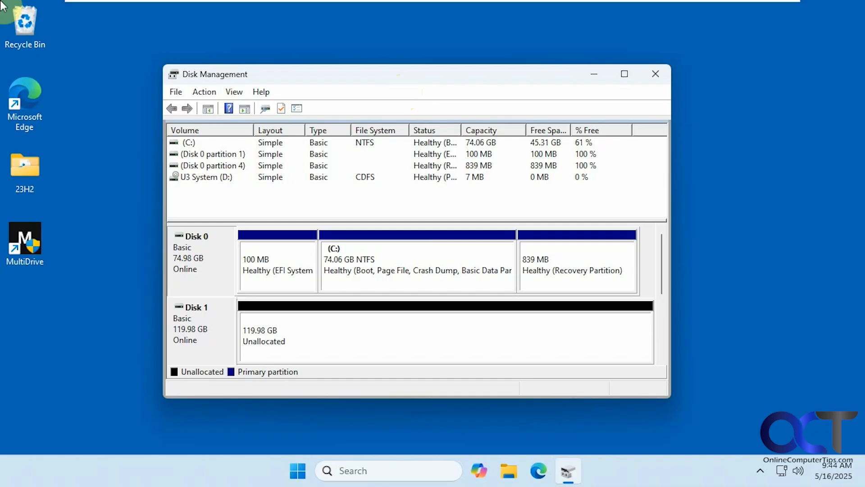
{"action": "mouse_move", "coordinate": [403, 92]}
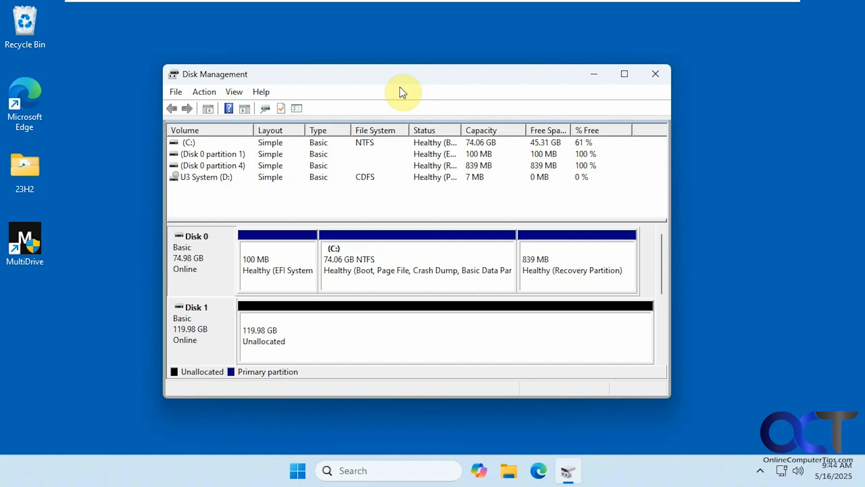
{"action": "mouse_move", "coordinate": [267, 216]}
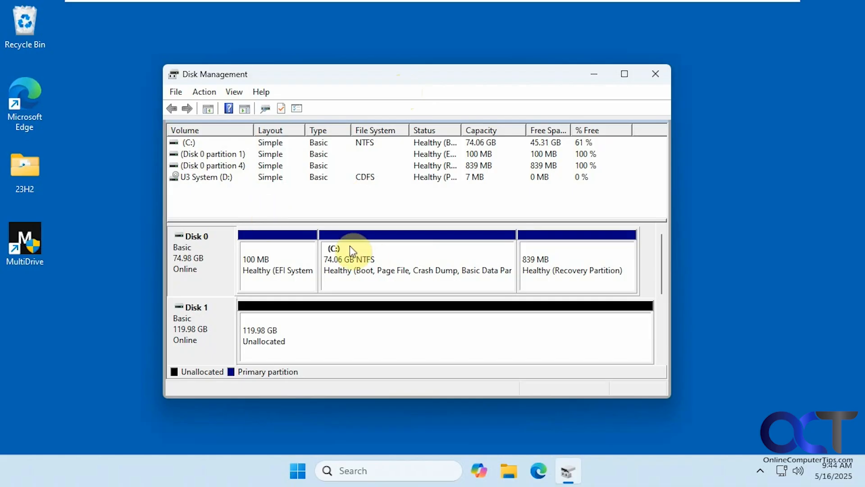
{"action": "mouse_move", "coordinate": [411, 239]}
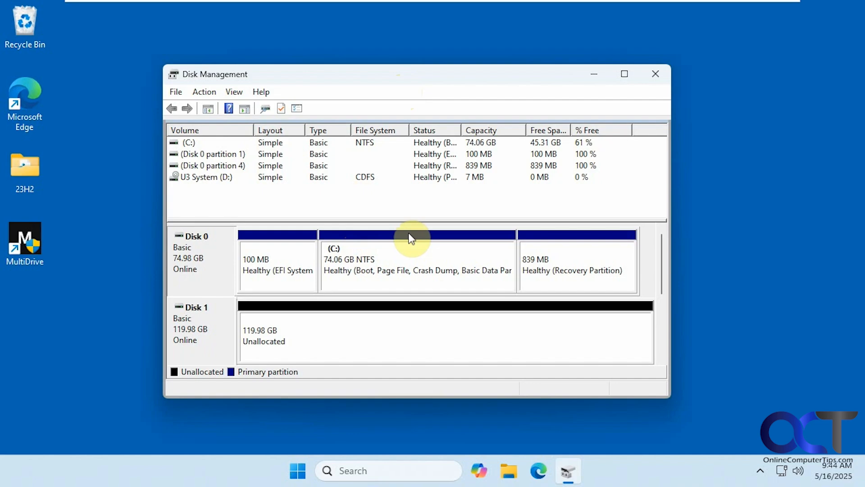
{"action": "mouse_move", "coordinate": [214, 266]}
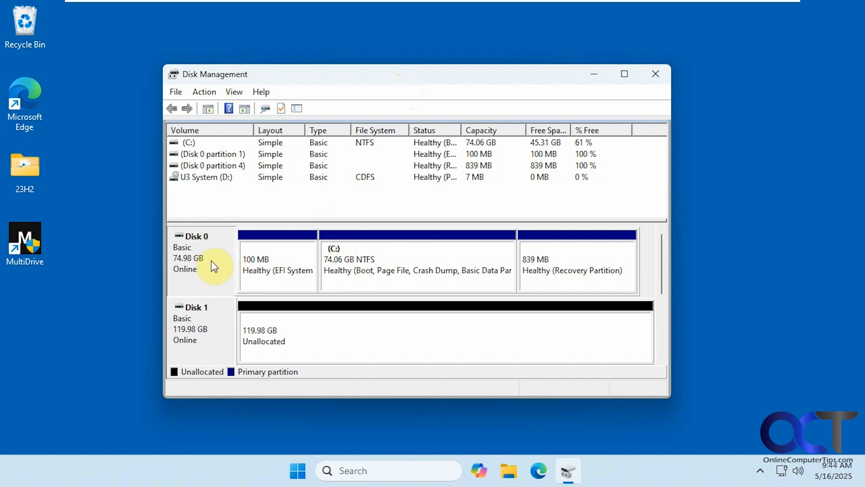
{"action": "mouse_move", "coordinate": [436, 271]}
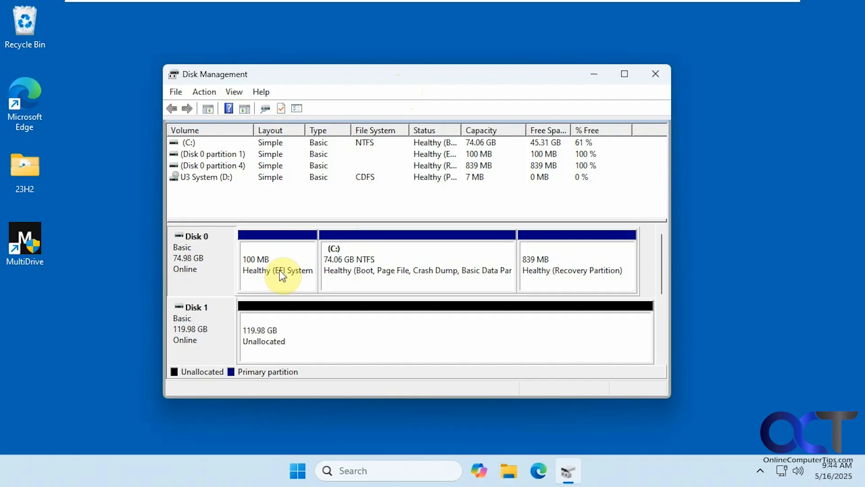
{"action": "mouse_move", "coordinate": [205, 333]}
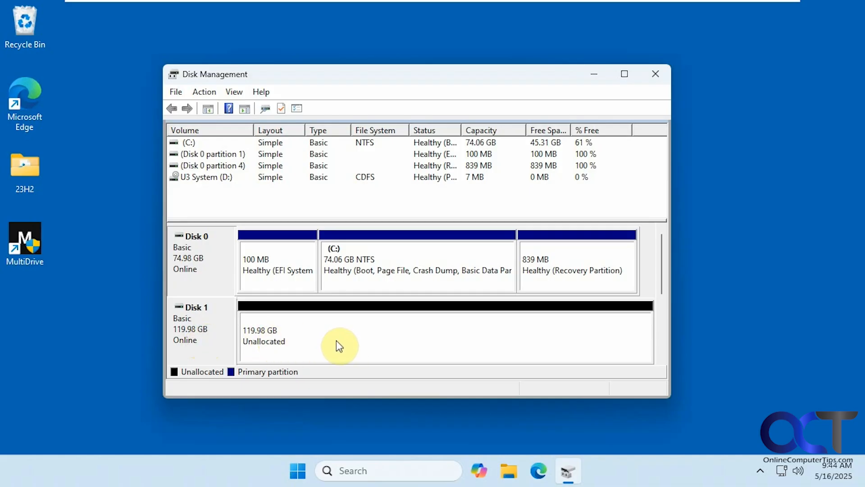
{"action": "mouse_move", "coordinate": [358, 346]}
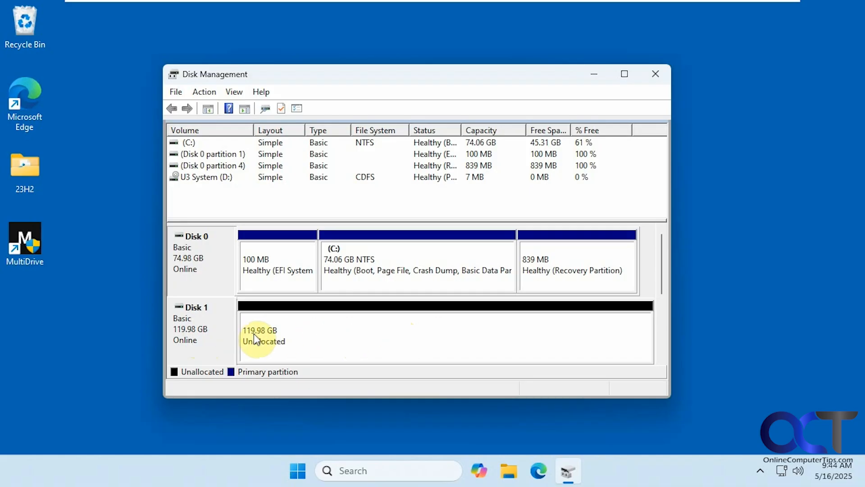
{"action": "mouse_move", "coordinate": [206, 342]}
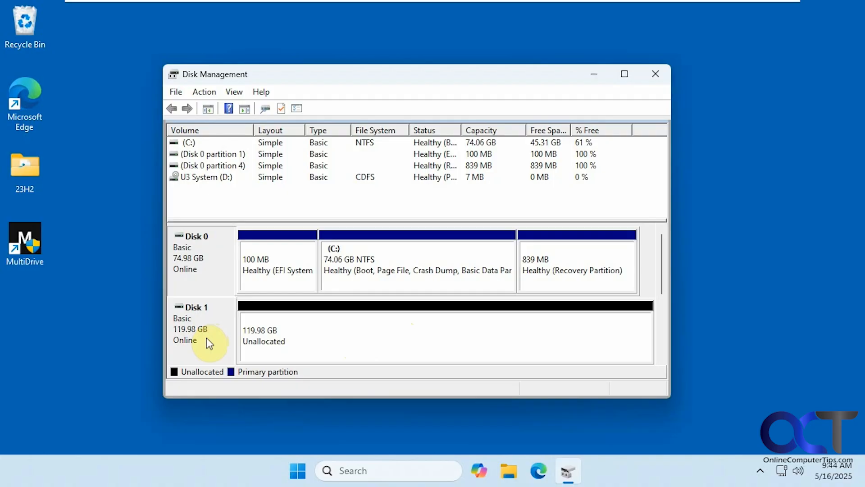
Step: Close Disk Management and launch MultiDrive, approving UAC, to reach its dashboard of both drives
{"action": "left_click", "coordinate": [655, 74]}
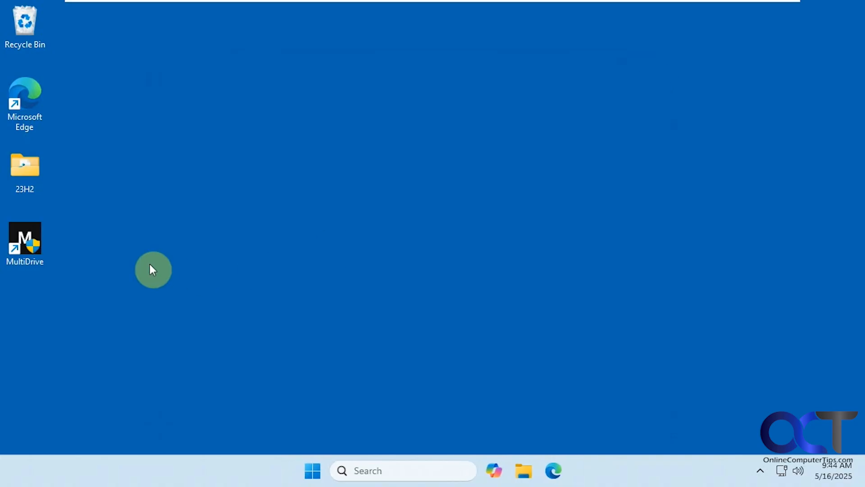
{"action": "double_click", "coordinate": [25, 241]}
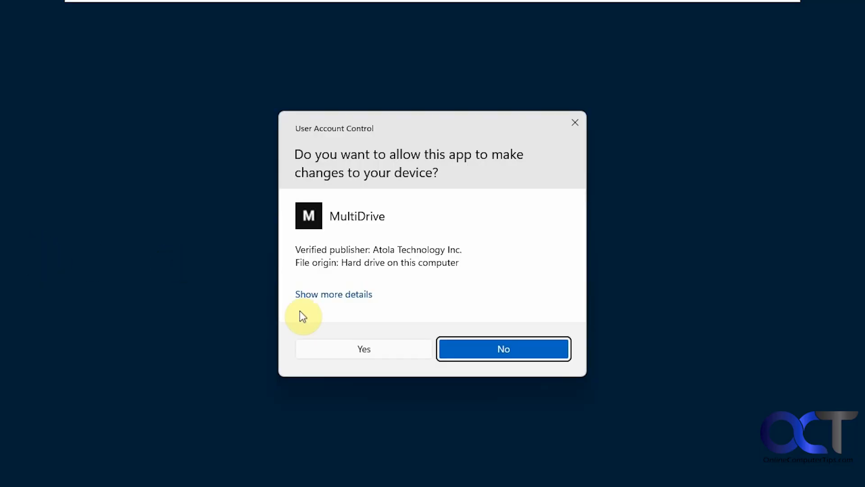
{"action": "left_click", "coordinate": [363, 349]}
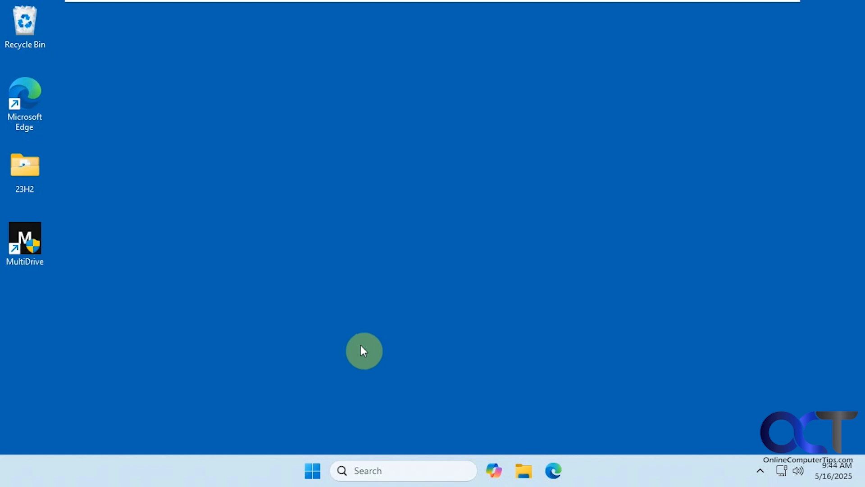
{"action": "double_click", "coordinate": [24, 239]}
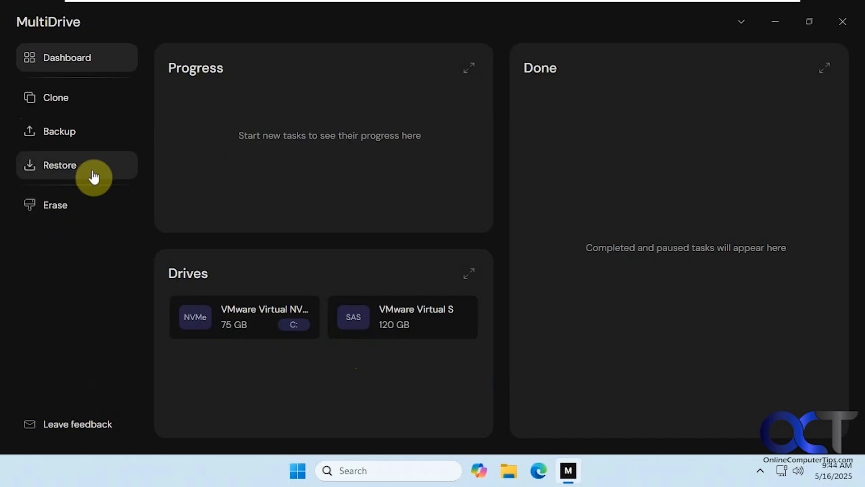
{"action": "mouse_move", "coordinate": [72, 238]}
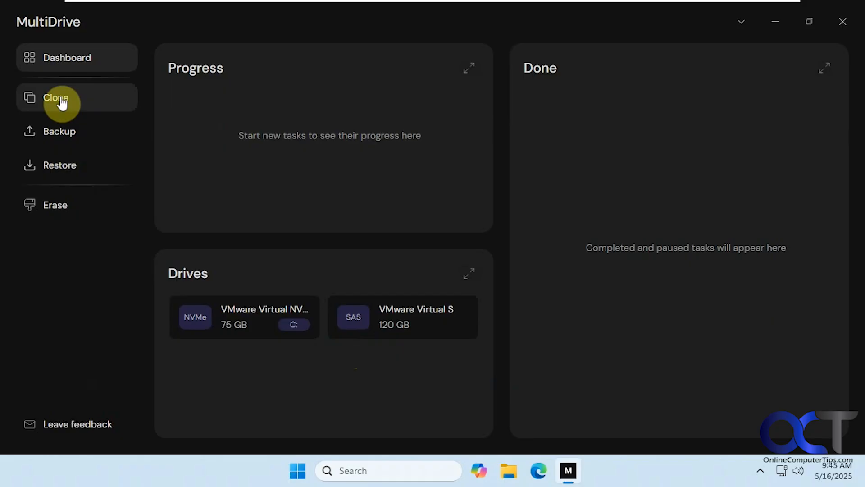
Step: On the Clone page, choose the 75 GB VMware NVMe boot disk as the source
{"action": "left_click", "coordinate": [54, 98]}
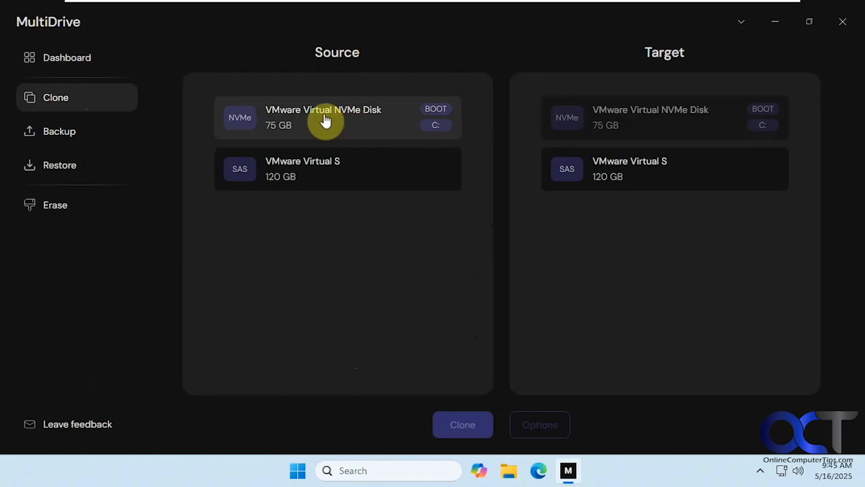
{"action": "left_click", "coordinate": [337, 117]}
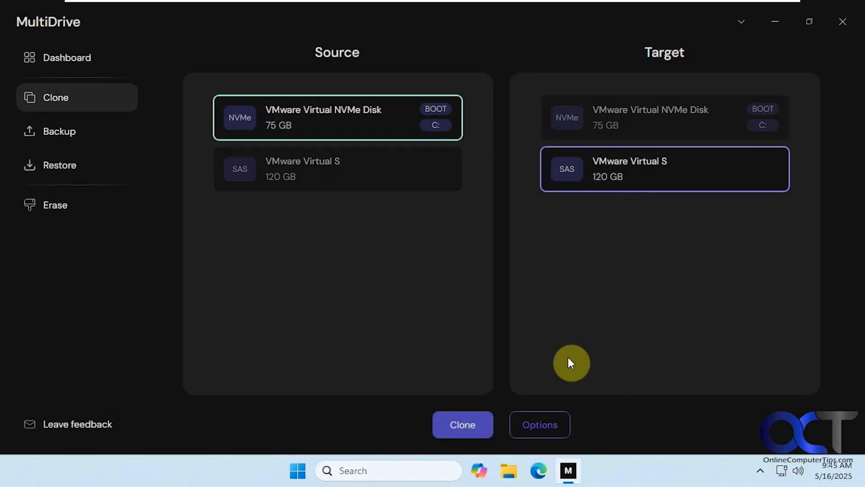
Step: Turn off 'Mount target drive upon task completion' in the clone options and apply
{"action": "left_click", "coordinate": [539, 424]}
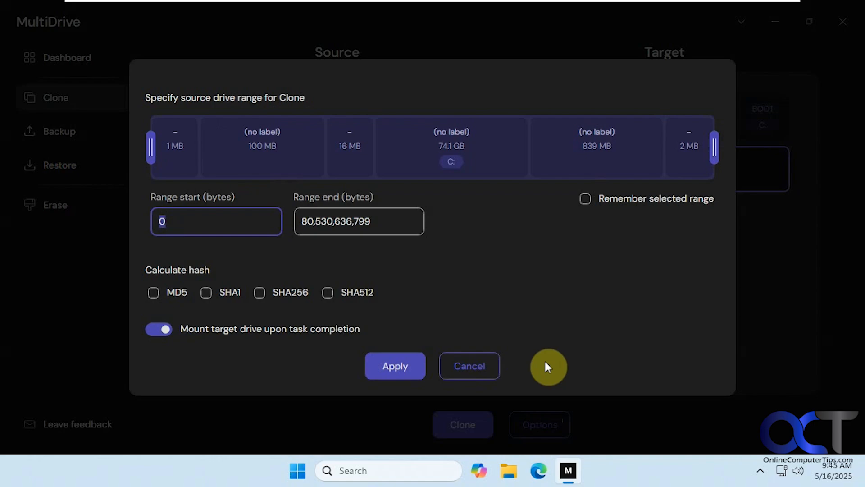
{"action": "mouse_move", "coordinate": [519, 162]}
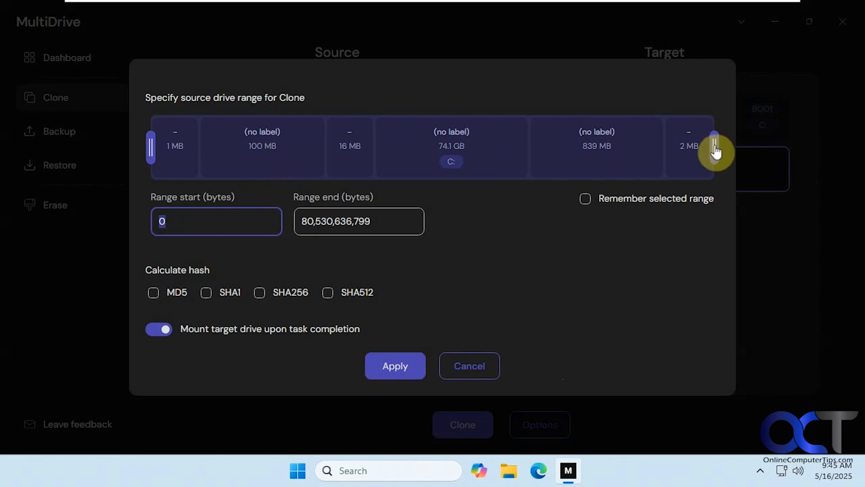
{"action": "left_click_drag", "start_coordinate": [715, 151], "coordinate": [530, 155]}
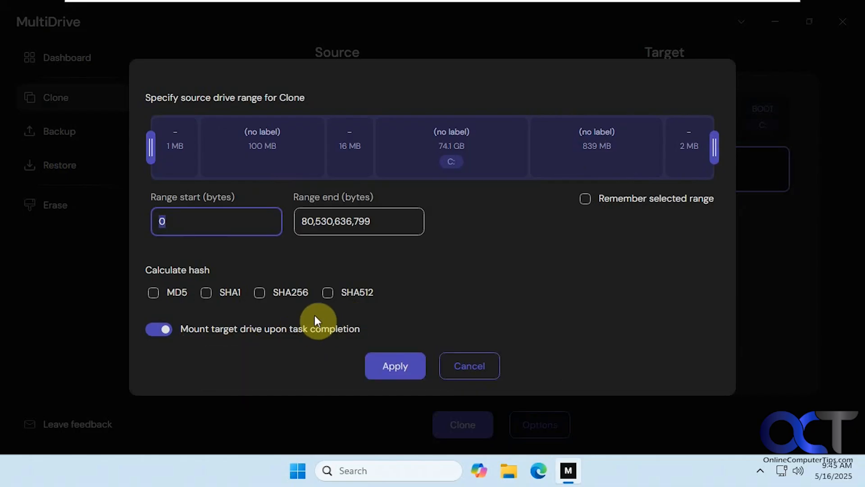
{"action": "left_click", "coordinate": [158, 329]}
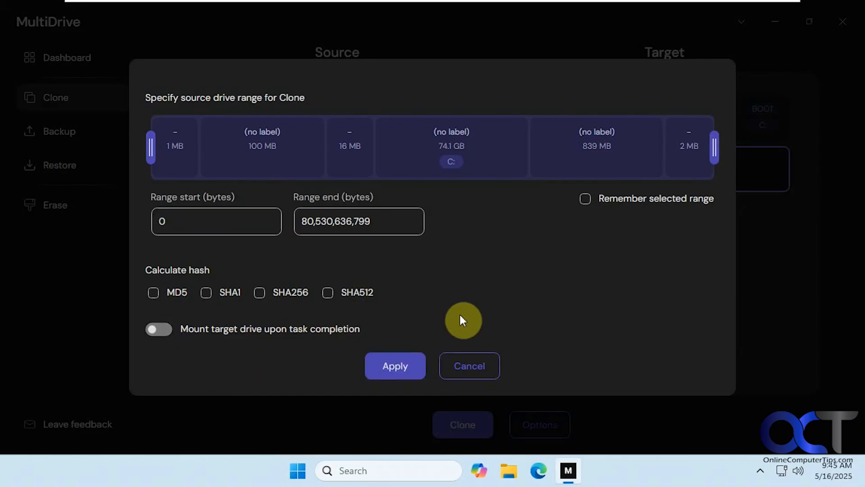
{"action": "mouse_move", "coordinate": [457, 290]}
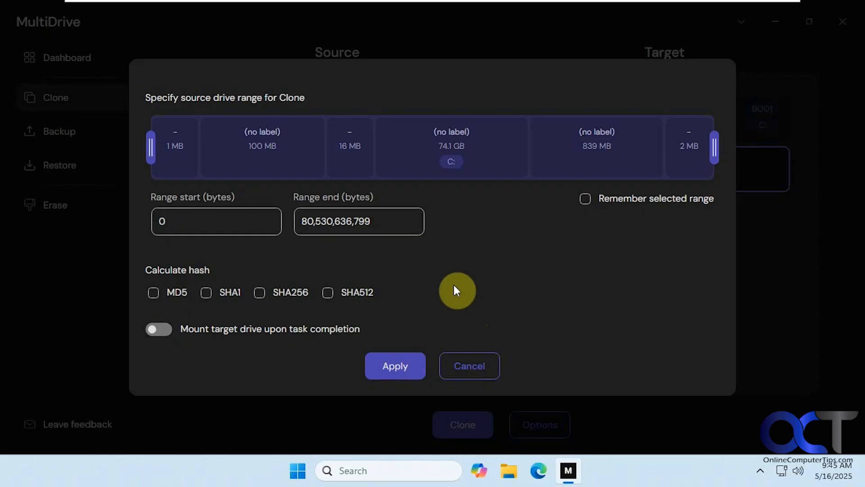
{"action": "mouse_move", "coordinate": [410, 254]}
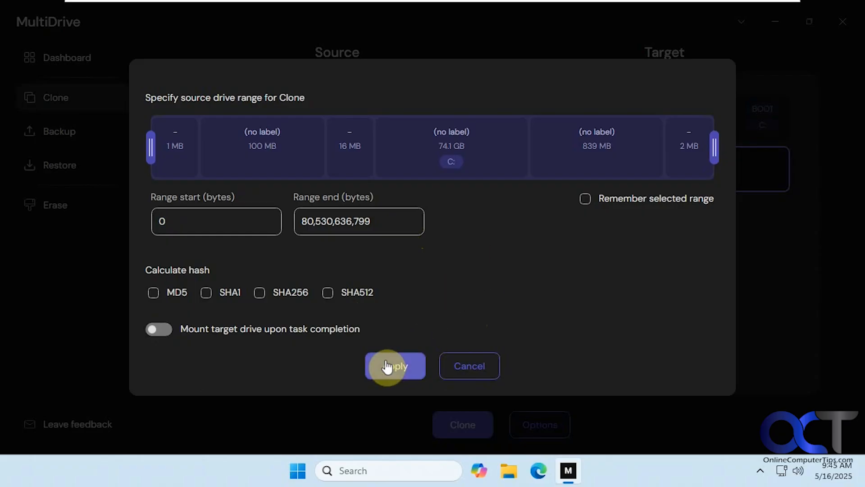
{"action": "left_click", "coordinate": [394, 365]}
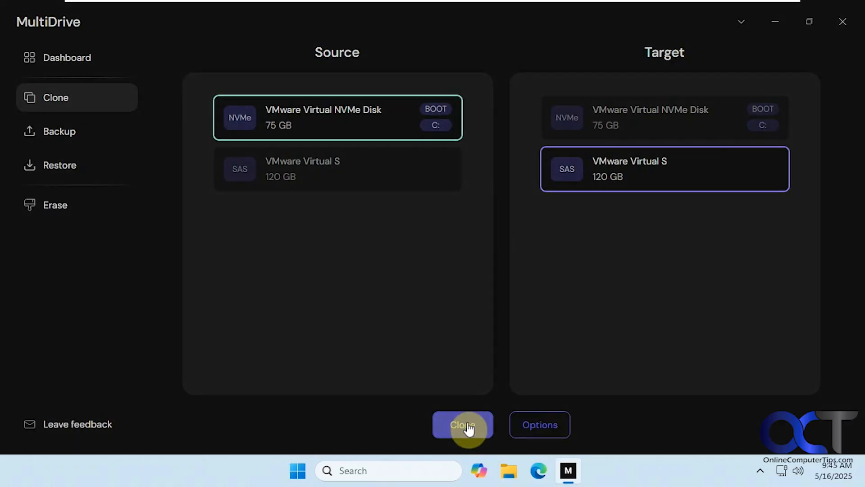
Step: Acknowledge the unplug warning, start the clone, type yes and approve overwriting the 120 GB drive
{"action": "left_click", "coordinate": [463, 424]}
{"action": "type", "text": "yes"}
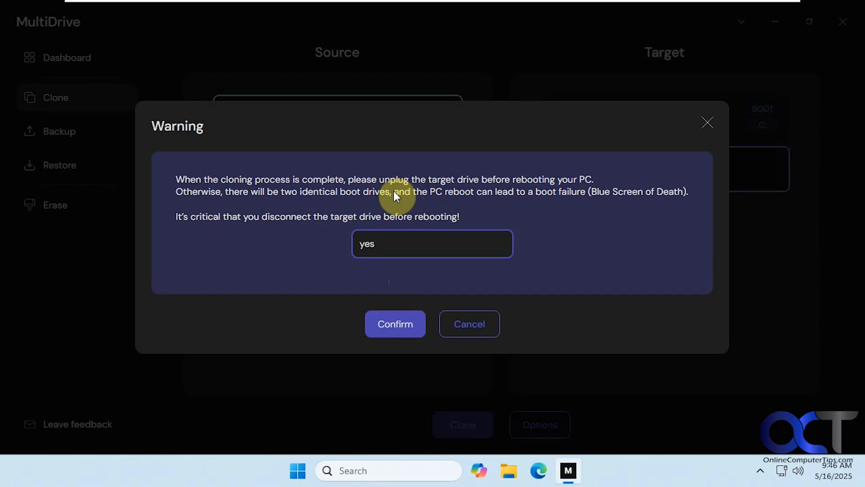
{"action": "mouse_move", "coordinate": [458, 192]}
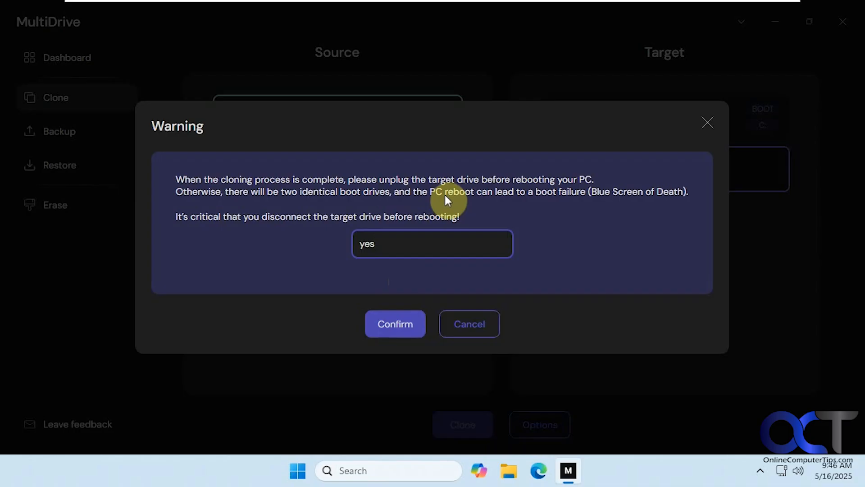
{"action": "left_click", "coordinate": [394, 323]}
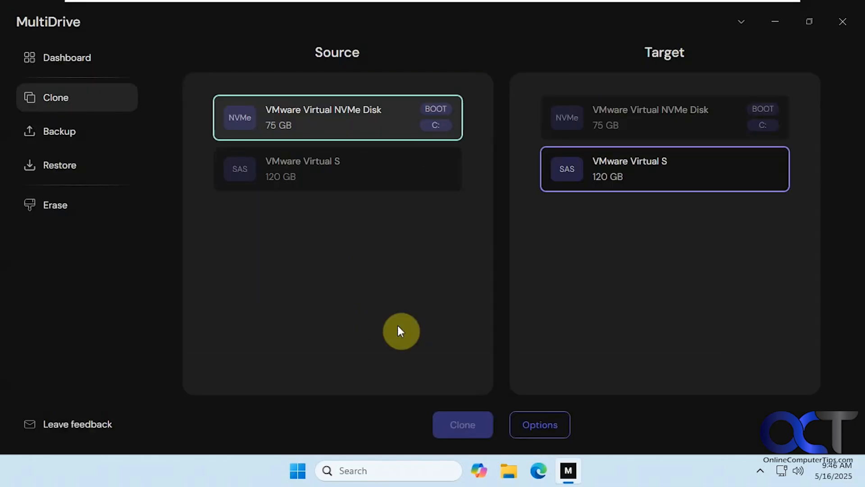
{"action": "left_click", "coordinate": [462, 424]}
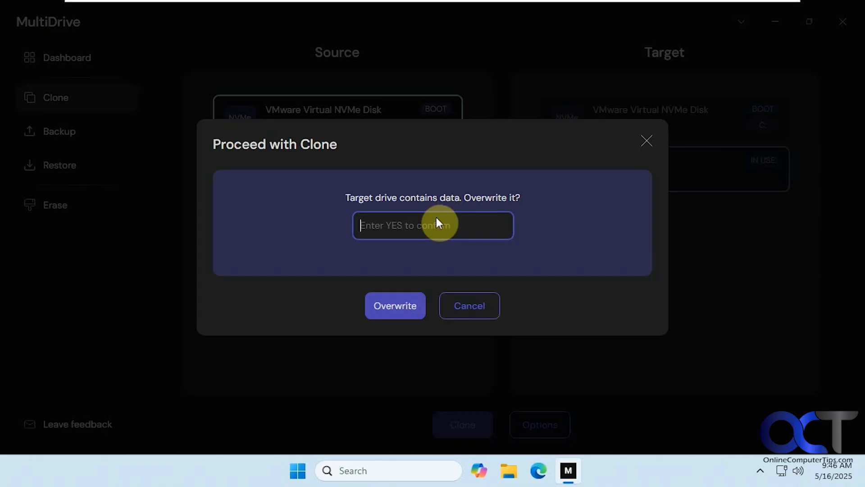
{"action": "type", "text": "yes"}
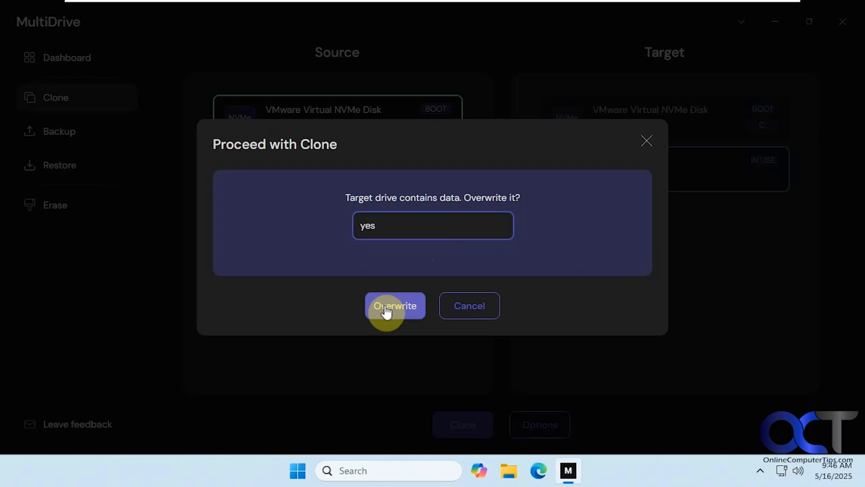
{"action": "left_click", "coordinate": [395, 305]}
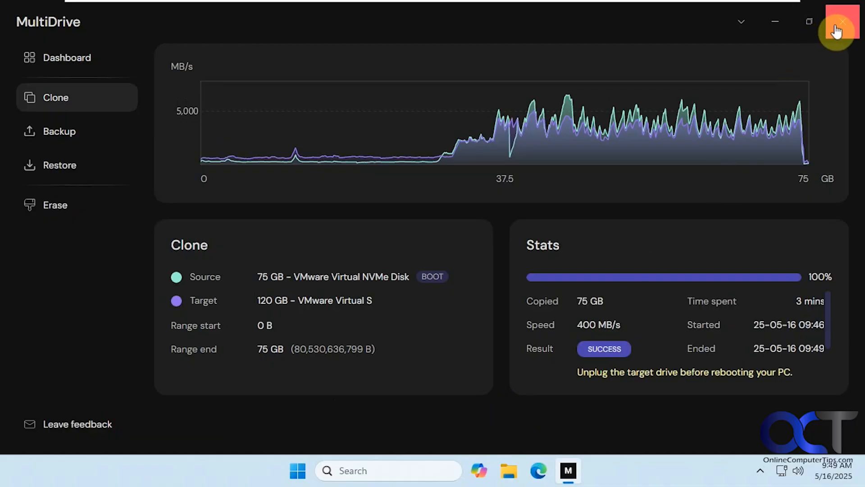
Step: Close MultiDrive once the clone shows 100% SUCCESS
{"action": "left_click", "coordinate": [838, 22]}
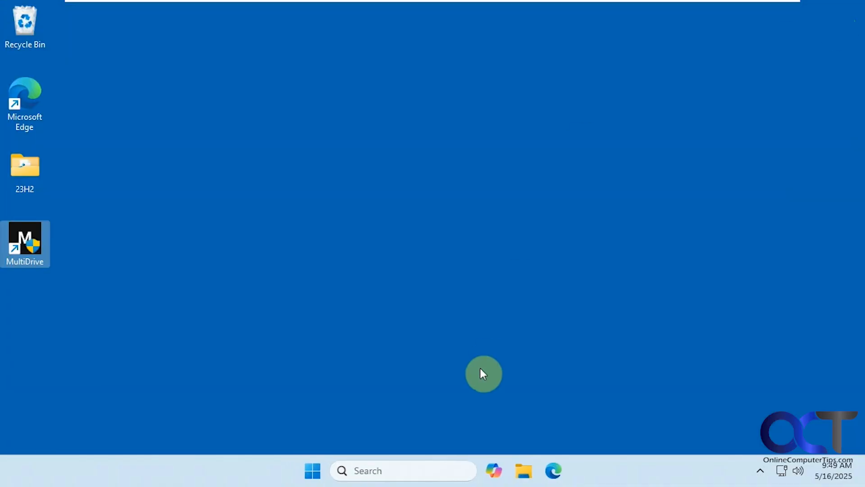
Step: Open Disk Management from search and check Disk 1's copied partitions and 45 GB unallocated
{"action": "type", "text": "disk man"}
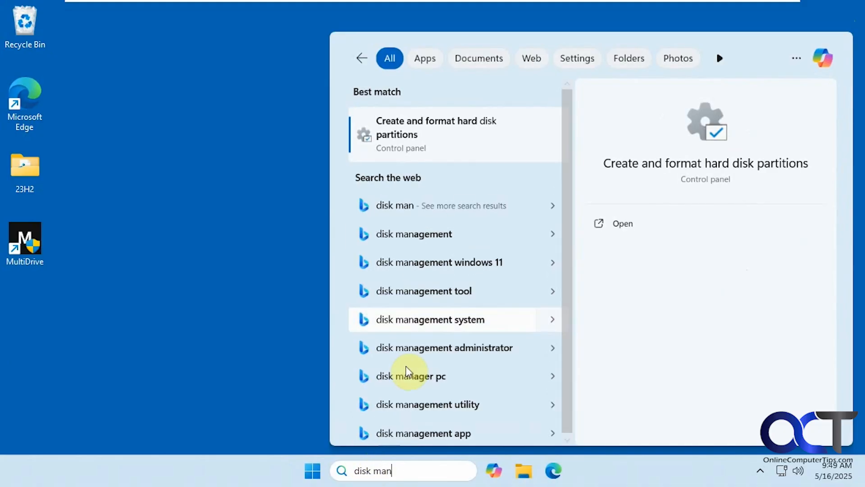
{"action": "left_click", "coordinate": [436, 134]}
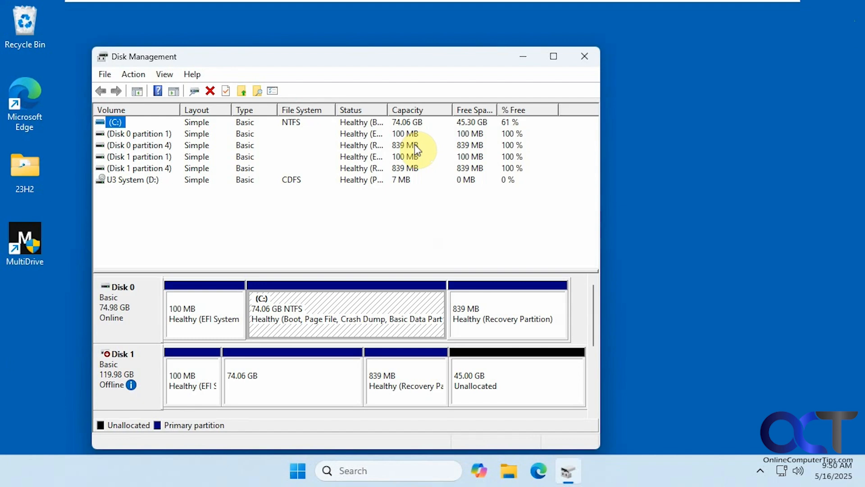
{"action": "mouse_move", "coordinate": [225, 339]}
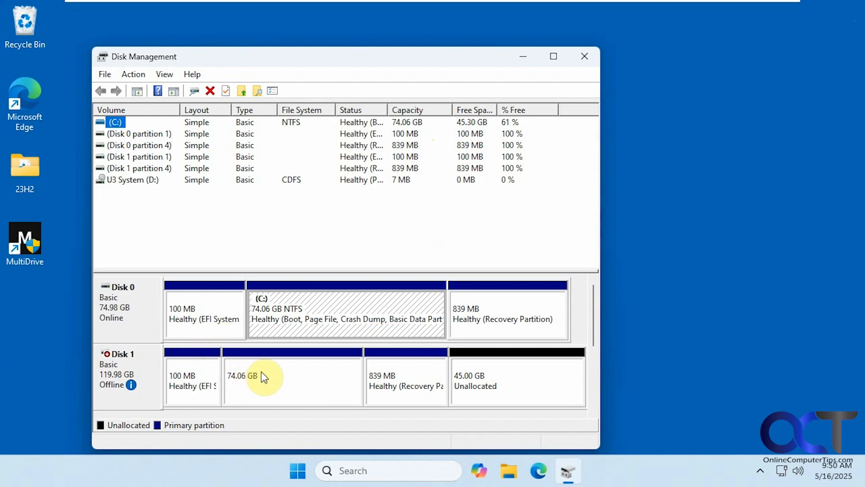
{"action": "mouse_move", "coordinate": [457, 385]}
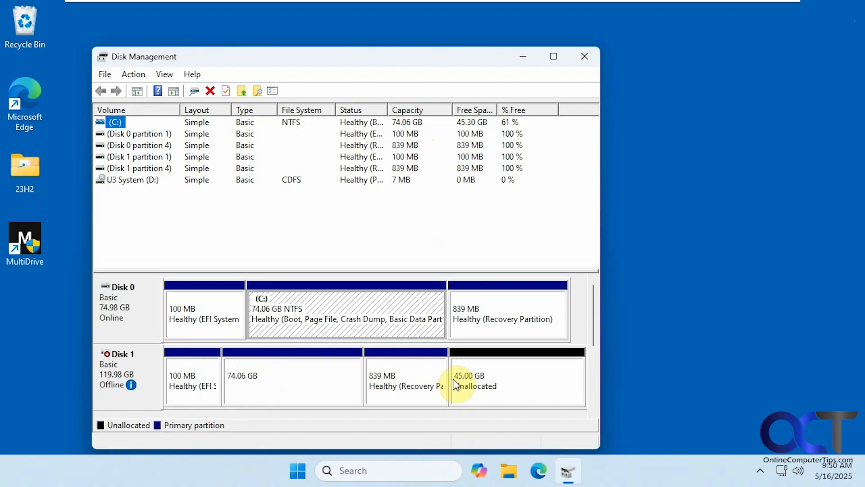
{"action": "mouse_move", "coordinate": [476, 329]}
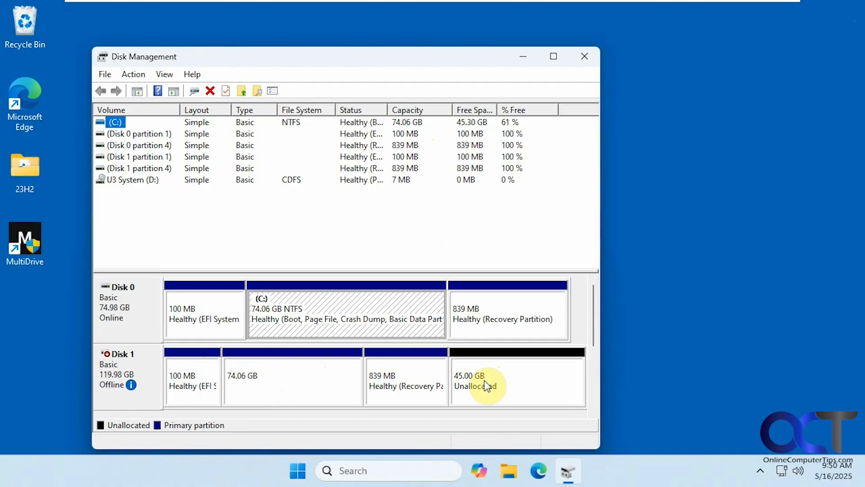
{"action": "mouse_move", "coordinate": [157, 373]}
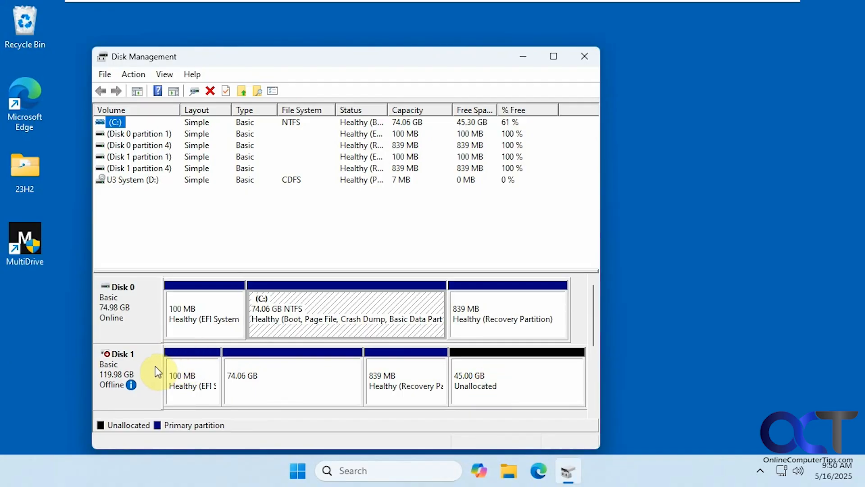
{"action": "mouse_move", "coordinate": [150, 368]}
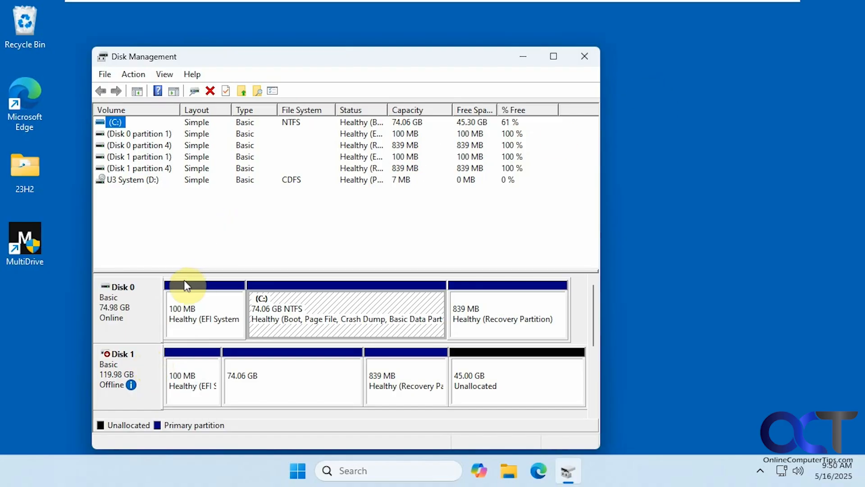
{"action": "mouse_move", "coordinate": [119, 311]}
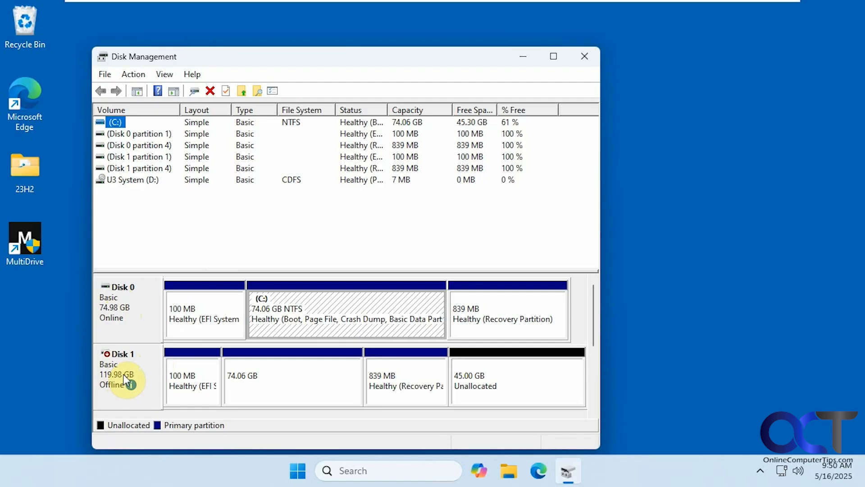
{"action": "left_click", "coordinate": [584, 56]}
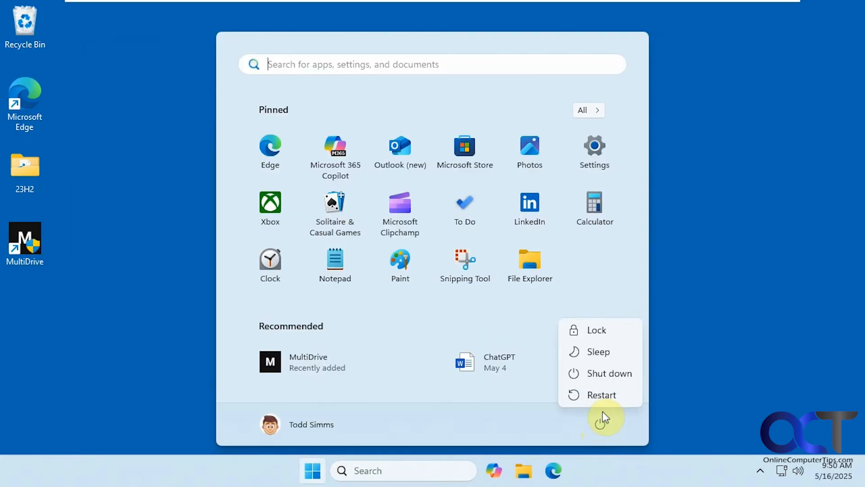
Step: Restart the computer from the Start menu power options
{"action": "left_click", "coordinate": [610, 373]}
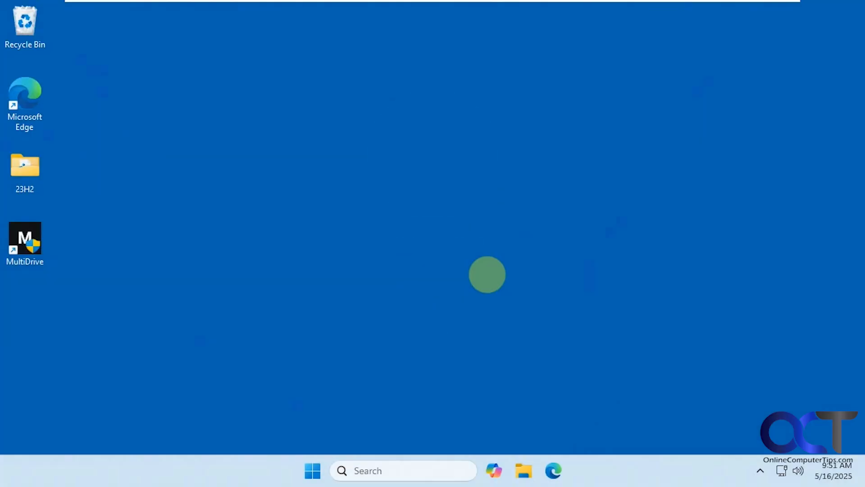
Step: Search 'disk ma' and confirm a single 119.98 GB disk with 45 GB unallocated
{"action": "left_click", "coordinate": [393, 470]}
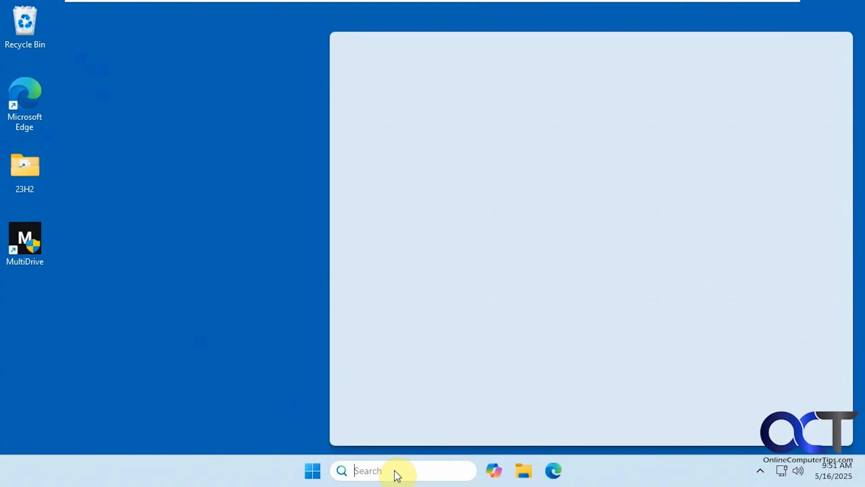
{"action": "type", "text": "disk ma"}
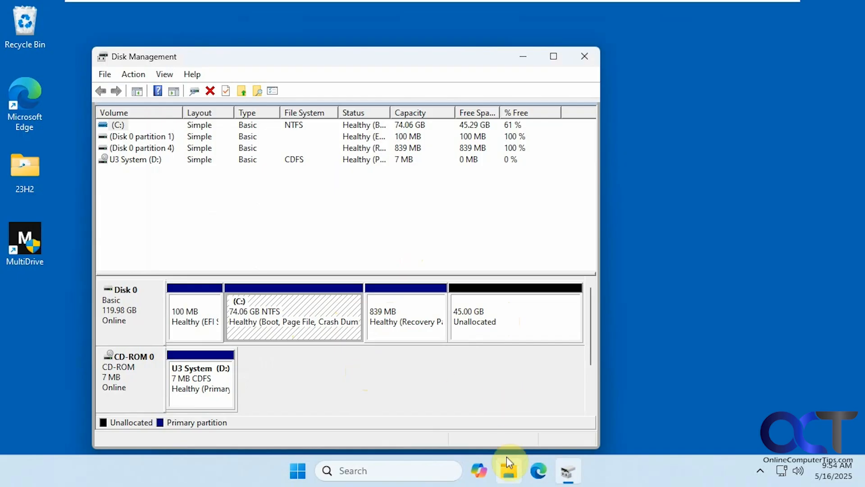
{"action": "left_click", "coordinate": [509, 470]}
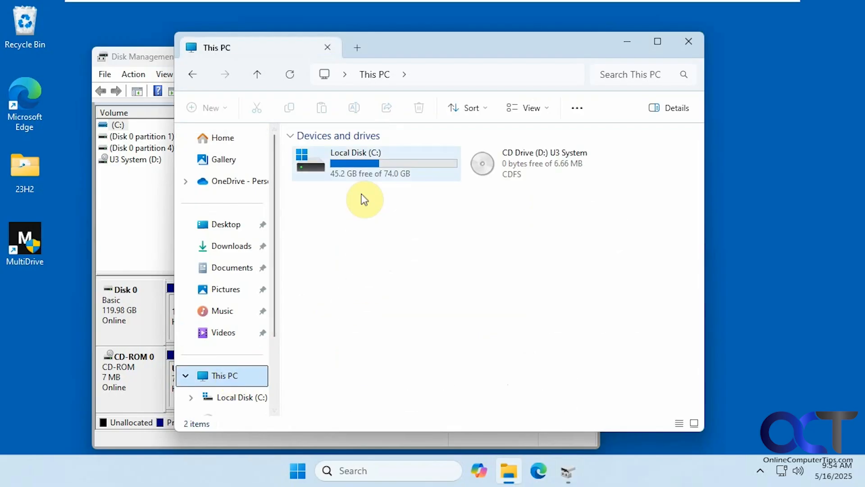
Step: Browse Local Disk C: to the NIUBI folder and launch npe.exe
{"action": "double_click", "coordinate": [356, 163]}
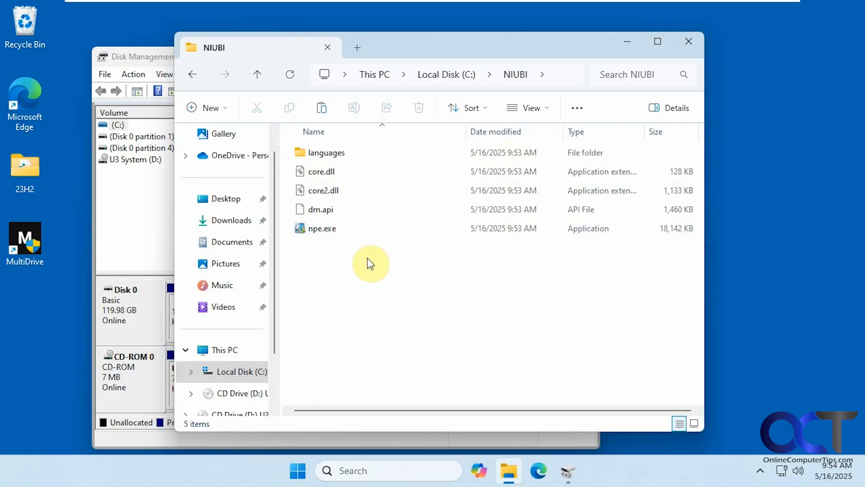
{"action": "left_click", "coordinate": [322, 228]}
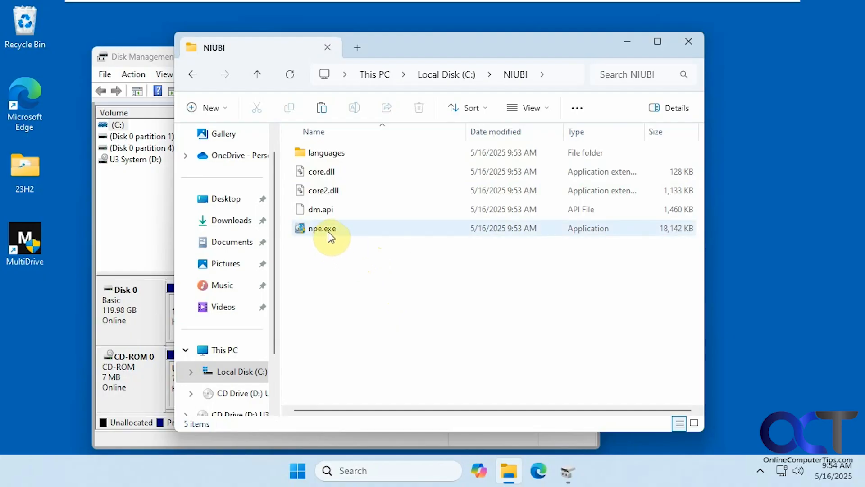
{"action": "left_click", "coordinate": [322, 228]}
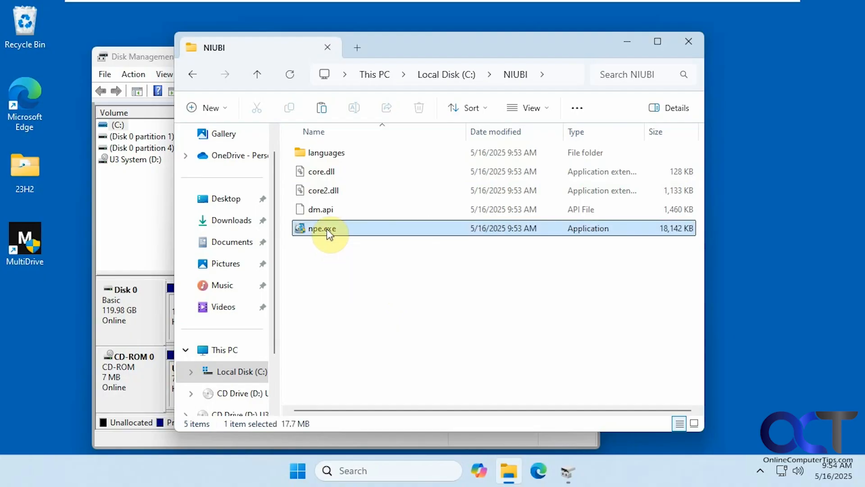
{"action": "mouse_move", "coordinate": [379, 348]}
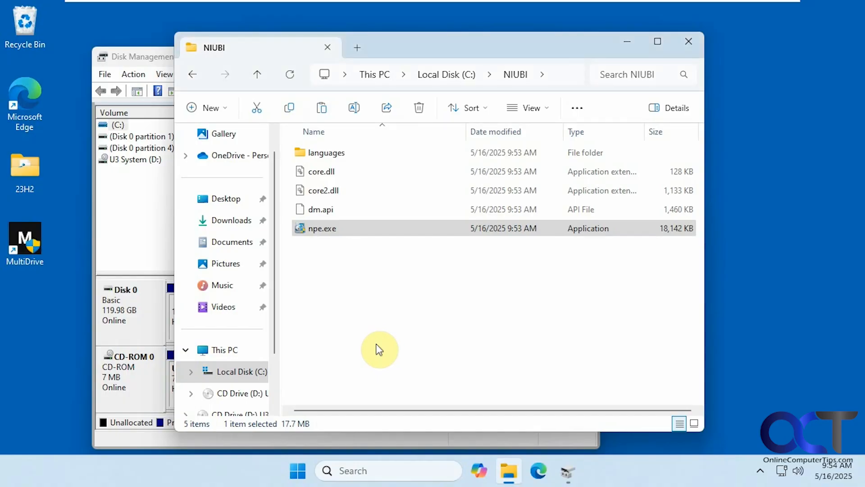
{"action": "double_click", "coordinate": [321, 228]}
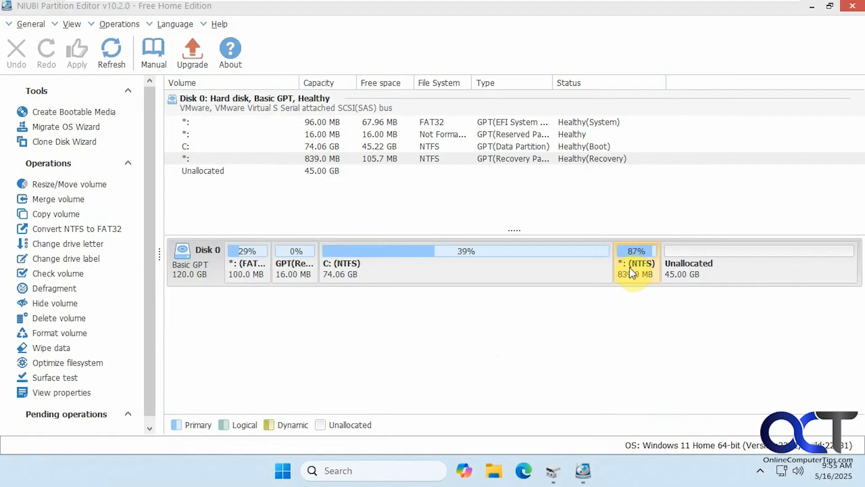
{"action": "mouse_move", "coordinate": [631, 276]}
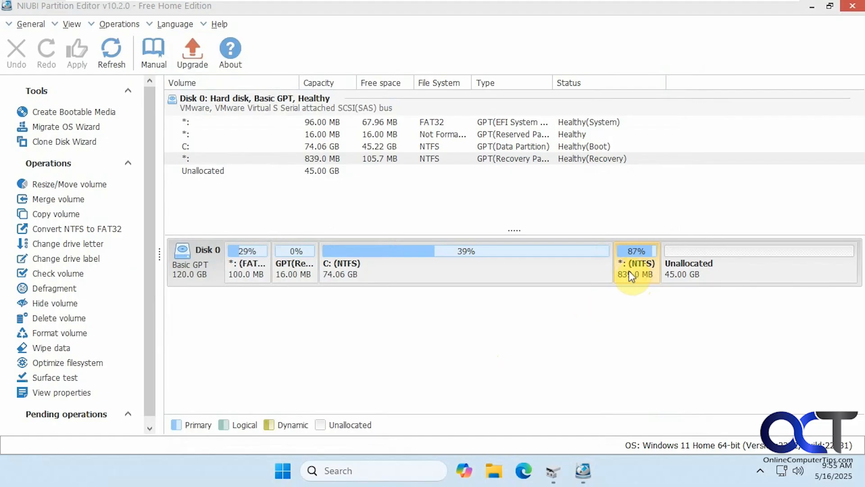
Step: Right-click the 839 MB recovery partition on Disk 0 to show its actions
{"action": "right_click", "coordinate": [635, 263]}
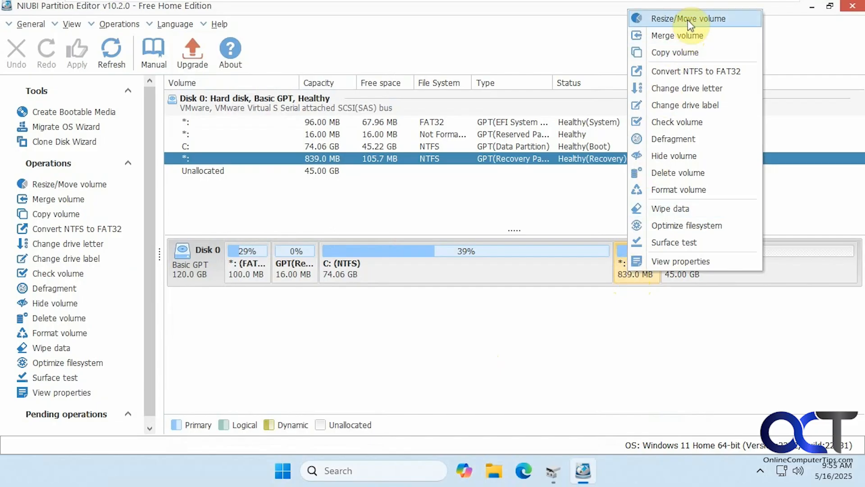
Step: Queue a move of the 839 MB recovery partition to after the 45 GB unallocated space
{"action": "left_click", "coordinate": [689, 18]}
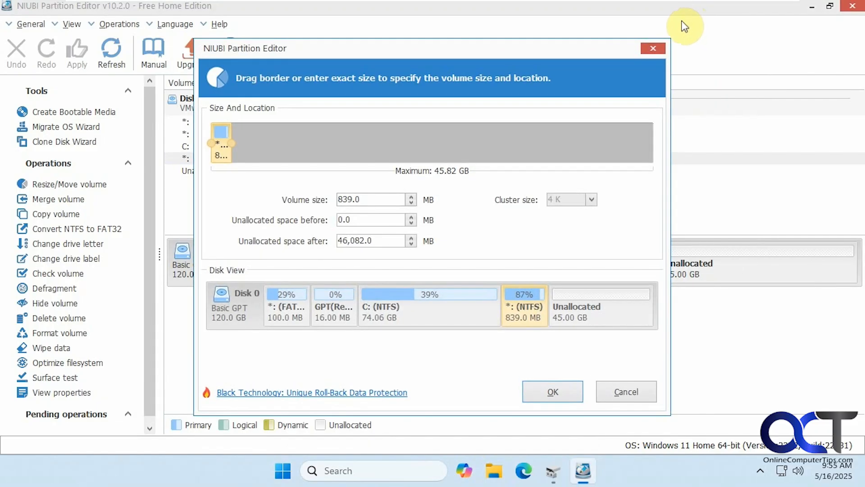
{"action": "left_click_drag", "start_coordinate": [221, 142], "coordinate": [465, 142]}
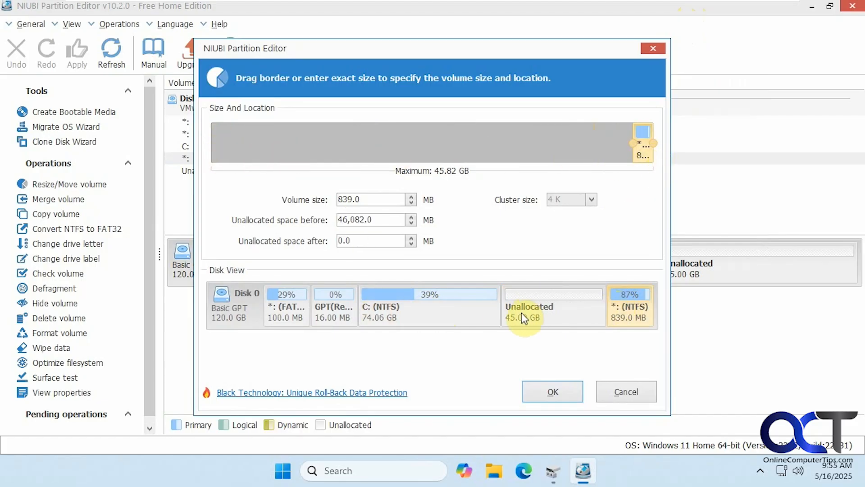
{"action": "left_click", "coordinate": [551, 391]}
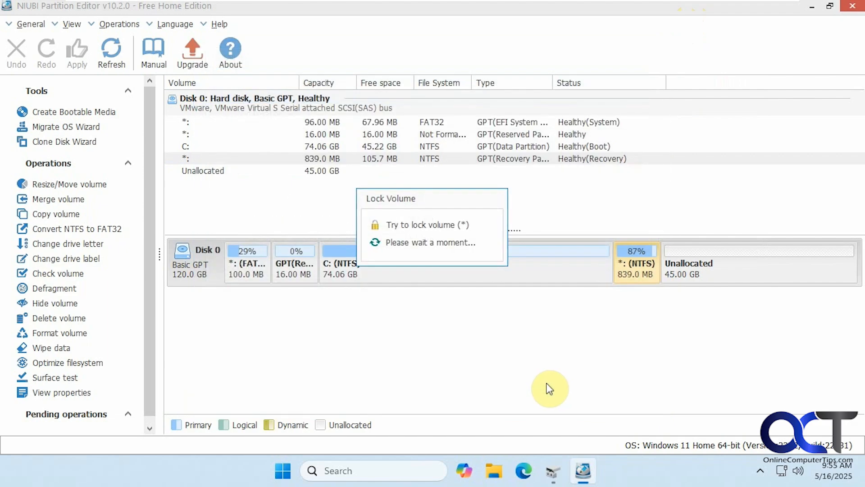
{"action": "left_click", "coordinate": [76, 52]}
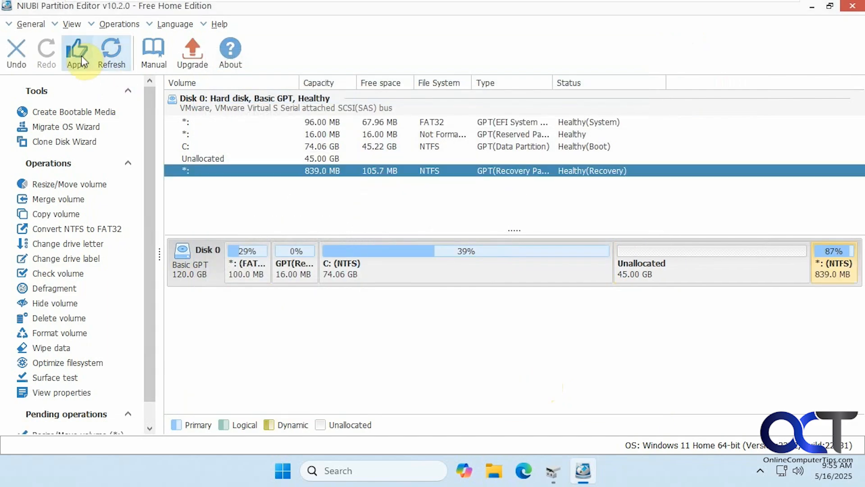
Step: Apply the pending recovery partition move and dismiss the success message
{"action": "left_click", "coordinate": [76, 53]}
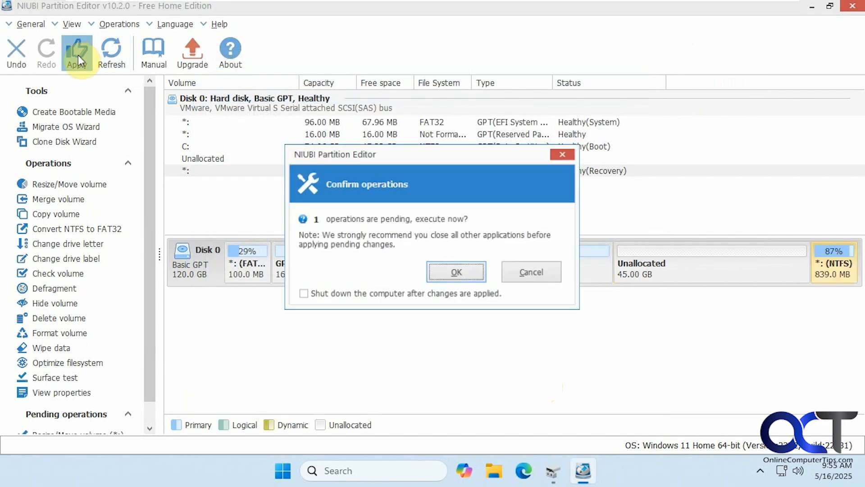
{"action": "left_click", "coordinate": [455, 271]}
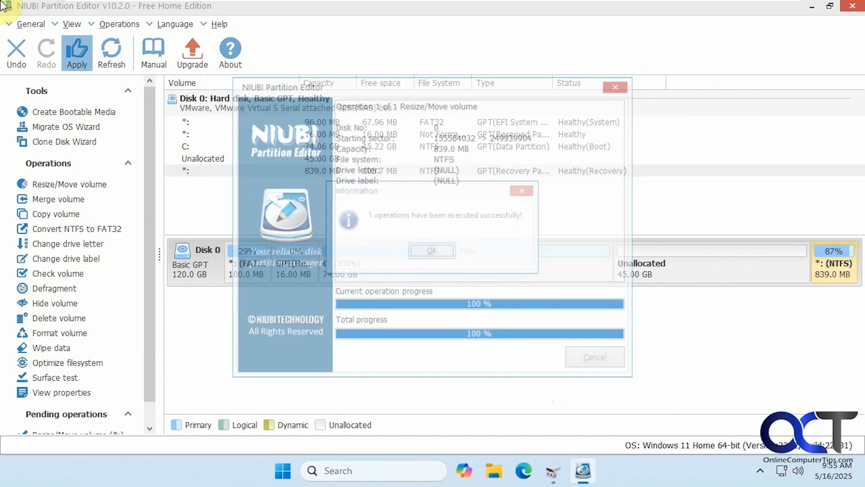
{"action": "left_click", "coordinate": [431, 250]}
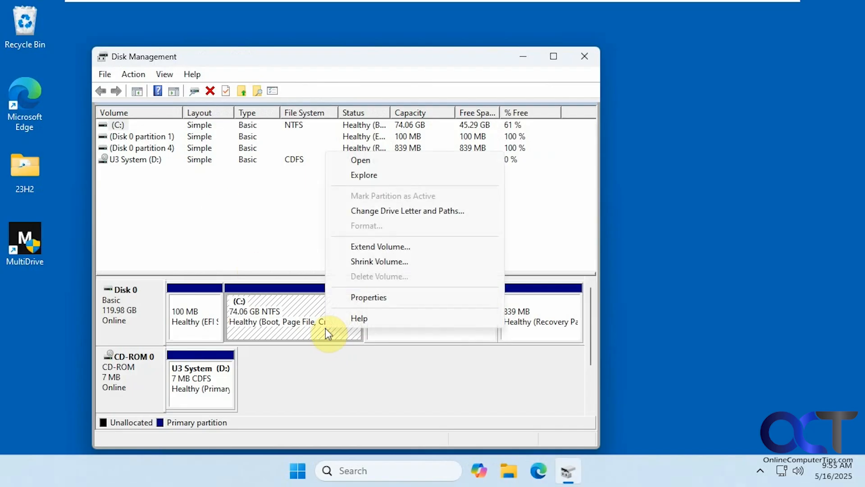
Step: Start extending C: and accept all 46080 MB of unallocated space in the wizard
{"action": "left_click", "coordinate": [381, 246]}
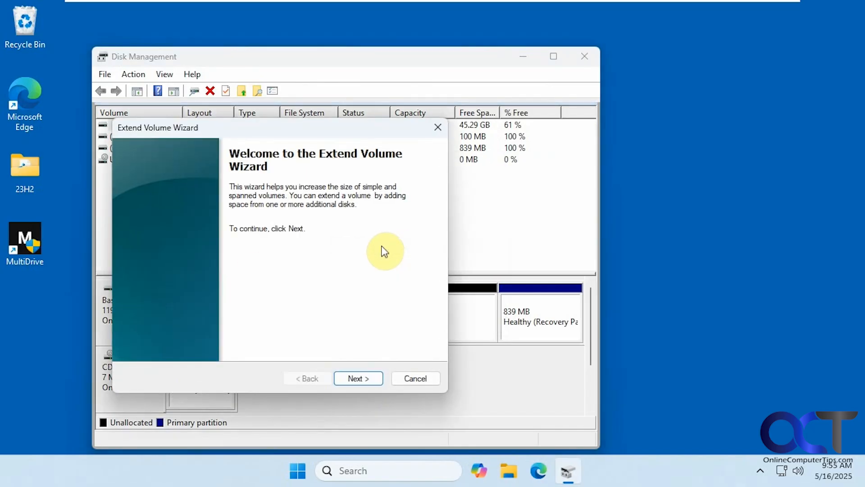
{"action": "left_click", "coordinate": [357, 378]}
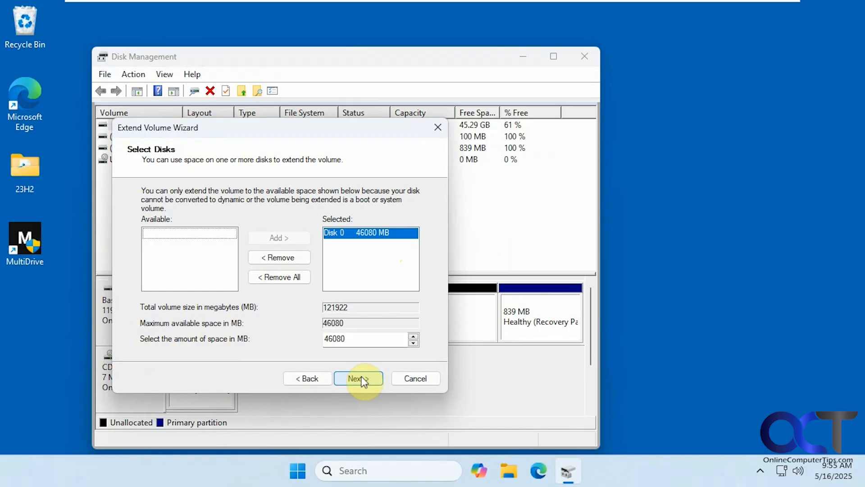
{"action": "left_click", "coordinate": [357, 378]}
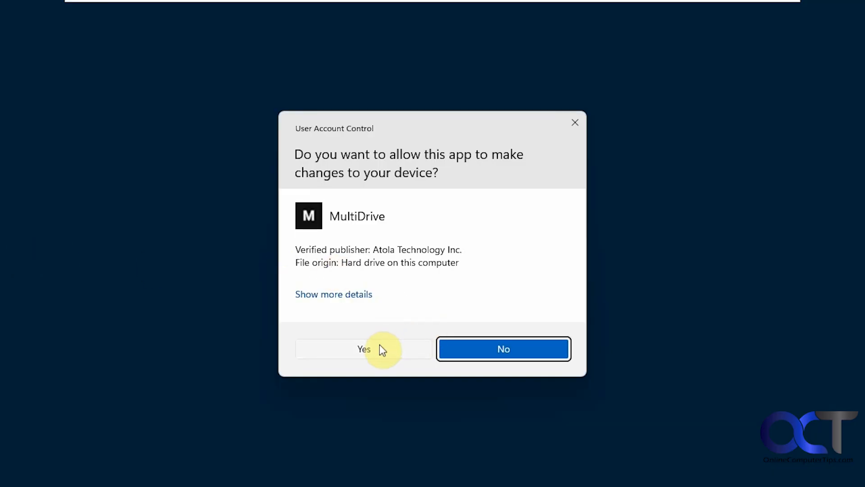
Step: Allow MultiDrive in the User Account Control prompt to reach its Dashboard
{"action": "left_click", "coordinate": [364, 349]}
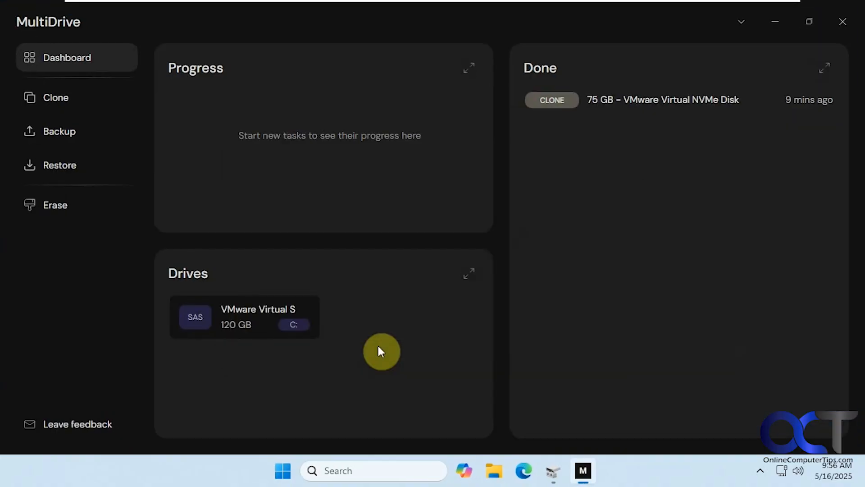
Step: Open the Clone page showing the 120 GB SAS boot drive as source
{"action": "left_click", "coordinate": [55, 98]}
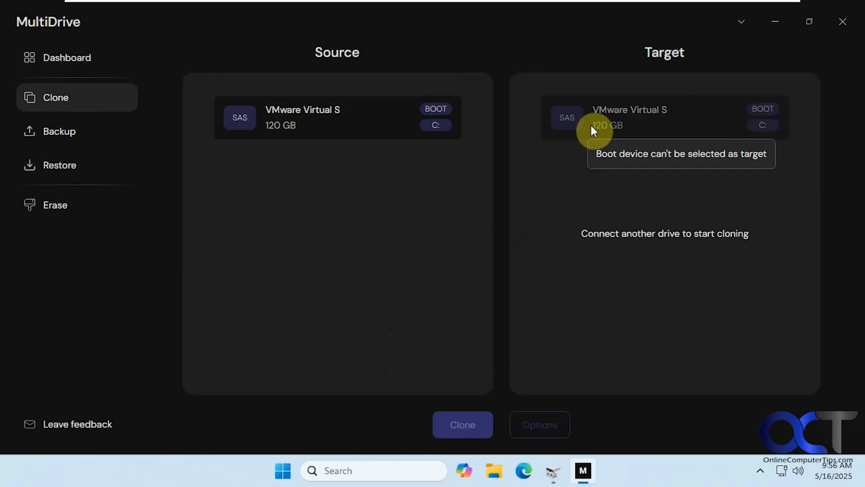
{"action": "mouse_move", "coordinate": [344, 137]}
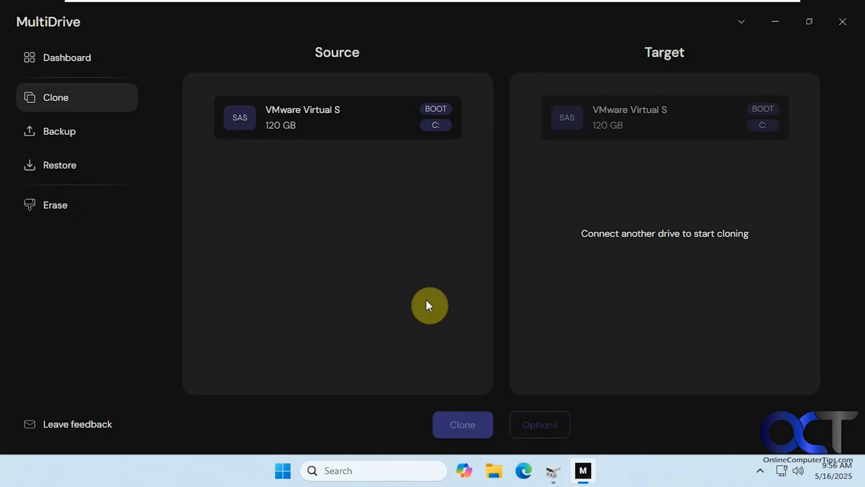
{"action": "mouse_move", "coordinate": [359, 281]}
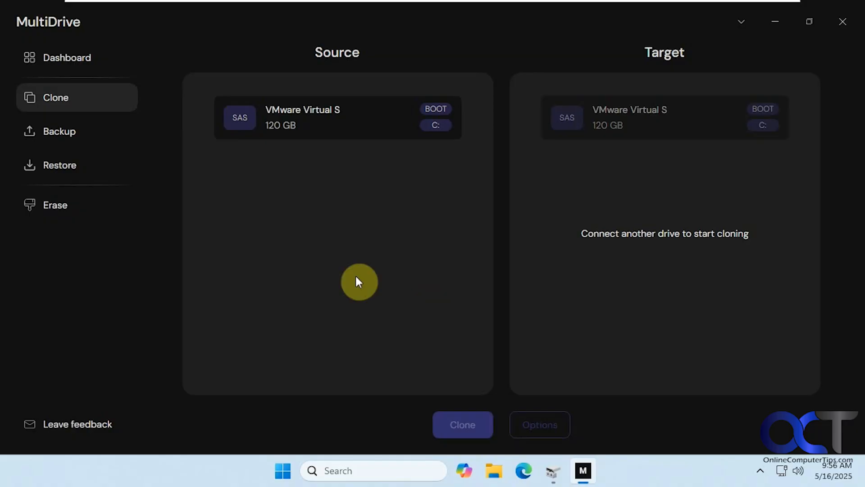
{"action": "mouse_move", "coordinate": [351, 278]}
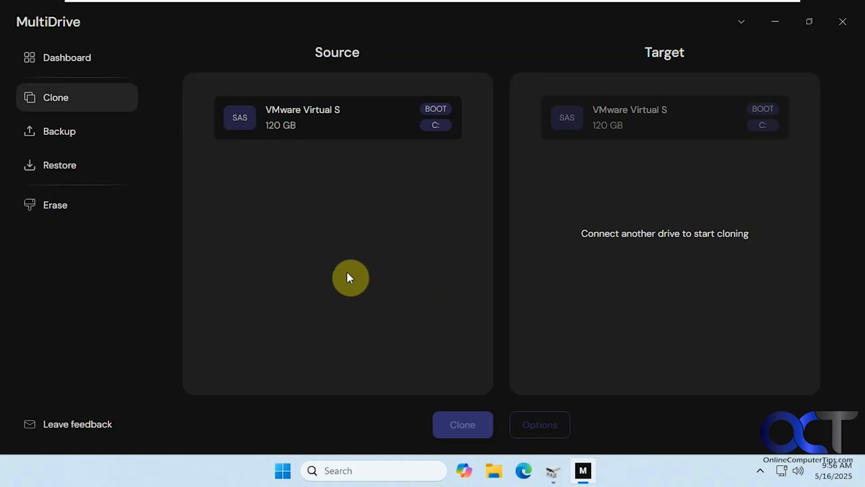
{"action": "mouse_move", "coordinate": [340, 259]}
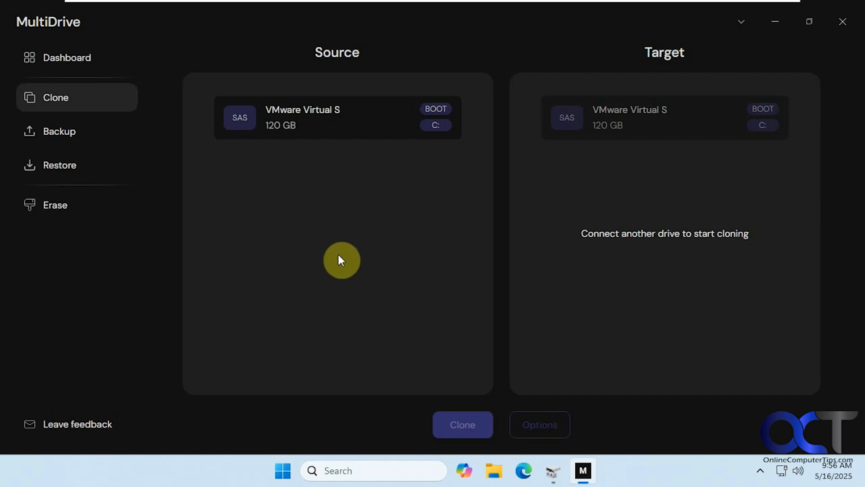
{"action": "mouse_move", "coordinate": [337, 263]}
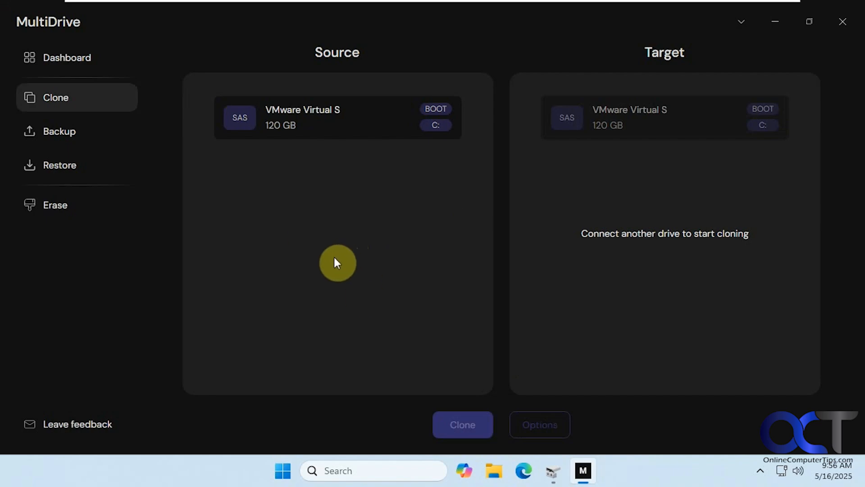